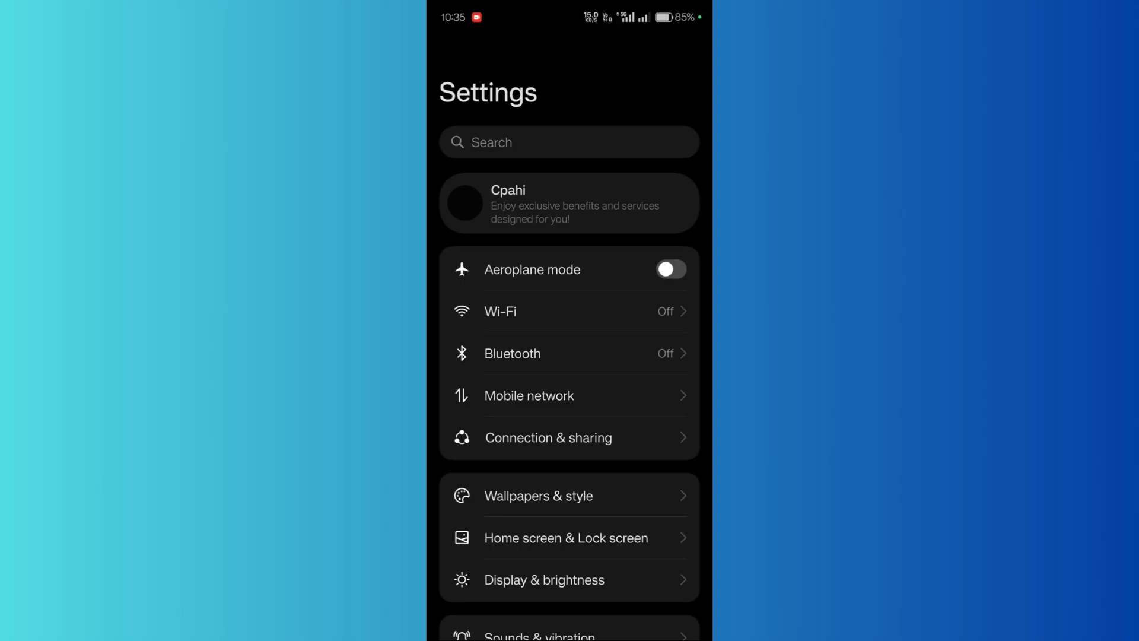
# - Create an app clone of Adobe Scan under Apps > App cloner, then return home
pyautogui.scroll(-3)
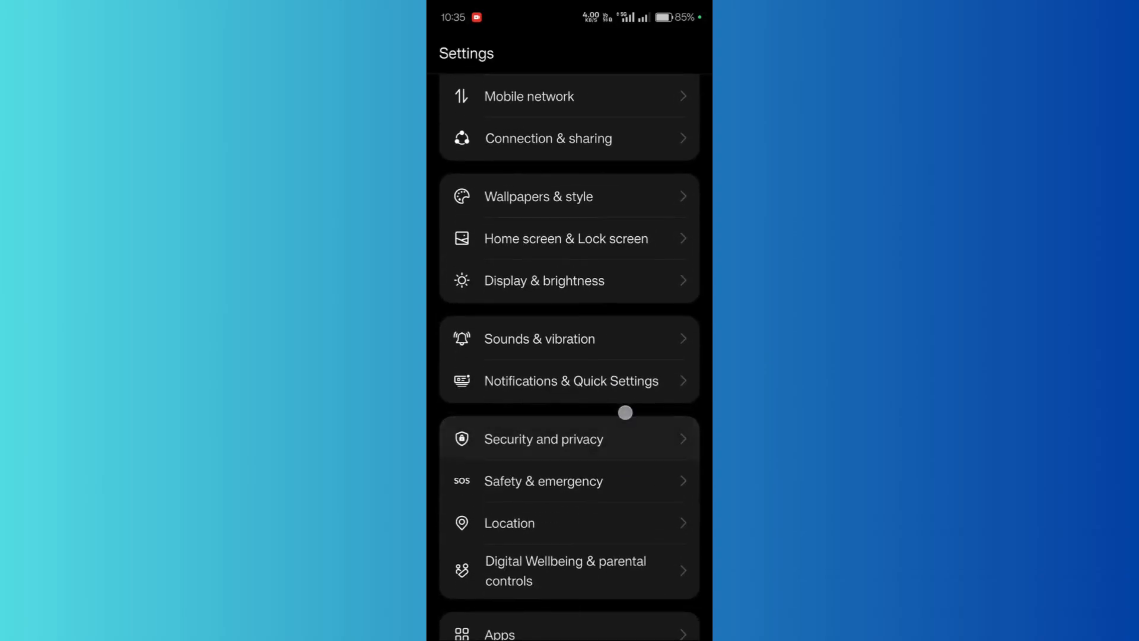
pyautogui.scroll(-3)
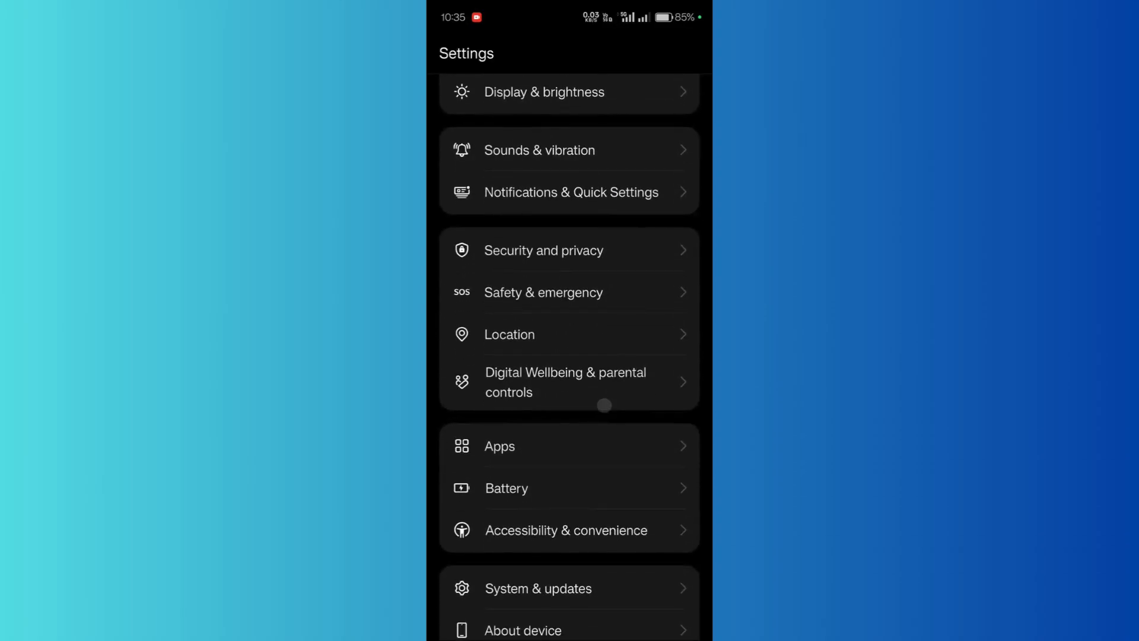
pyautogui.click(499, 446)
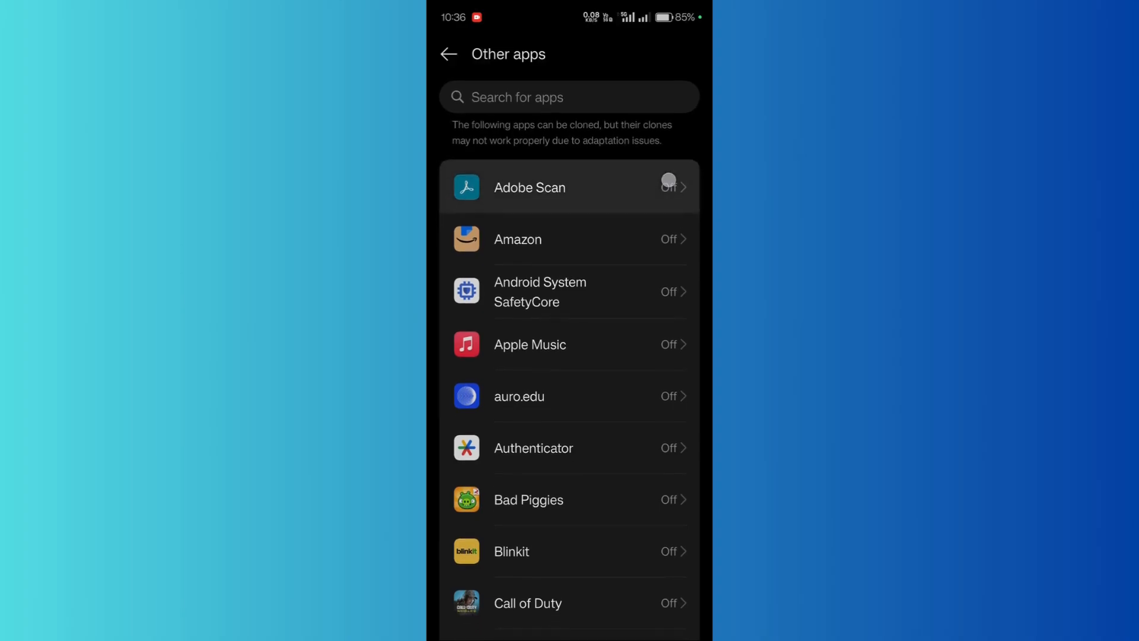
pyautogui.click(568, 188)
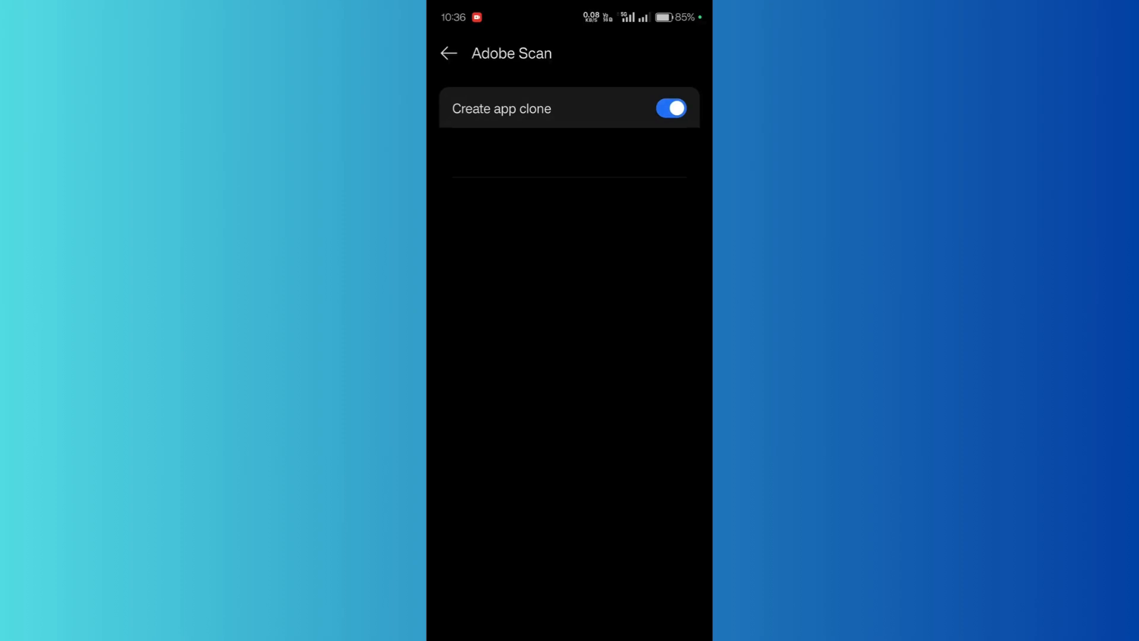
pyautogui.click(671, 108)
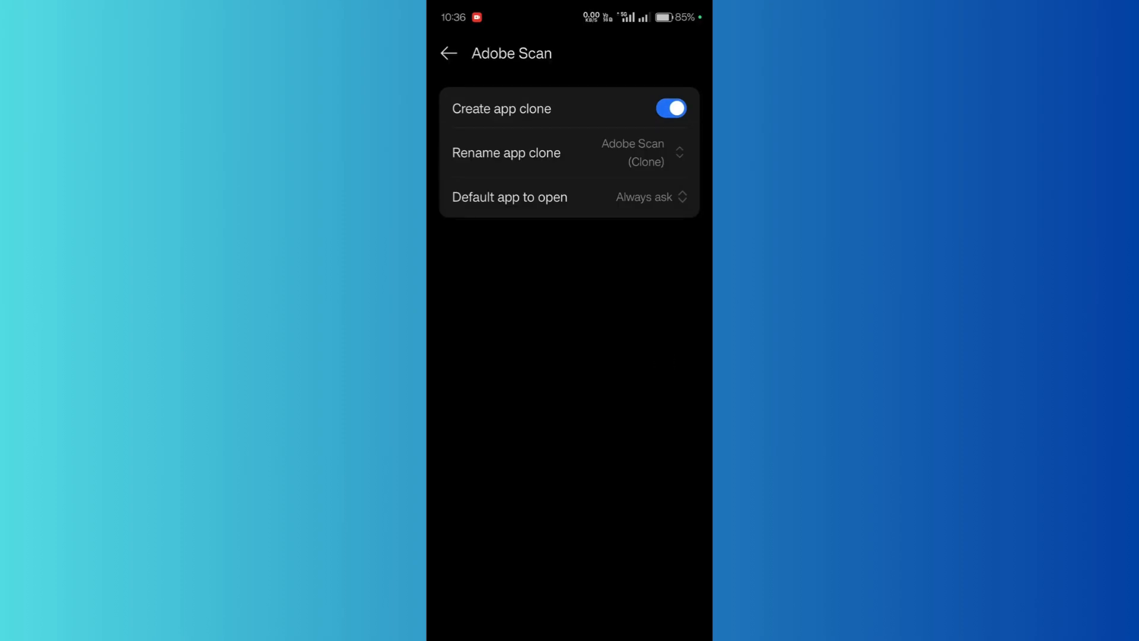
pyautogui.click(447, 53)
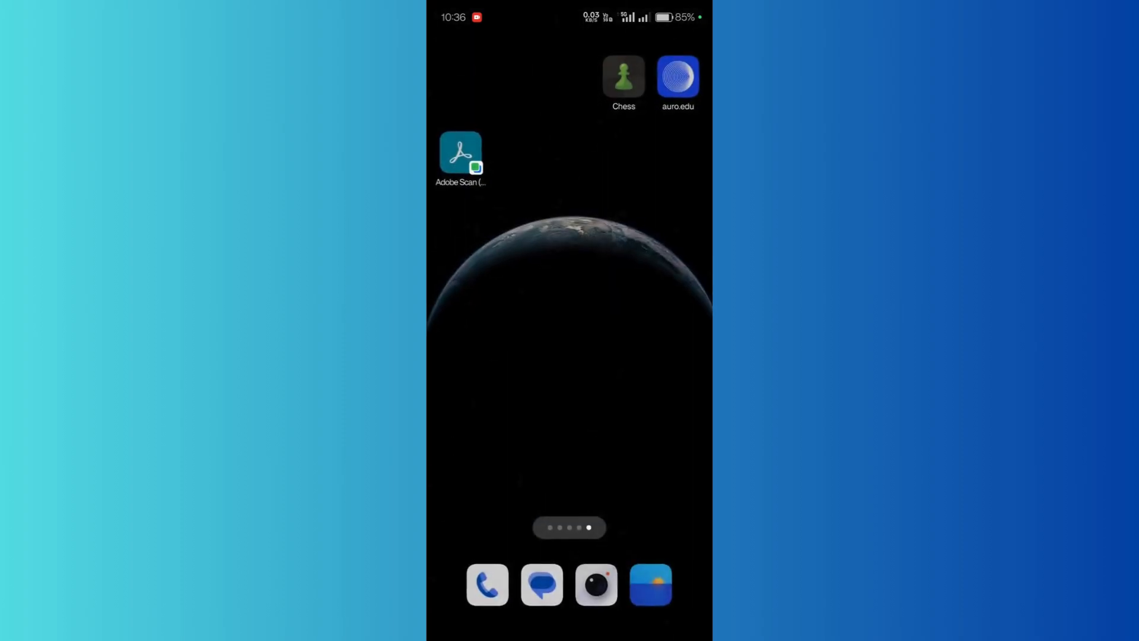
# - Launch the clone-badged Adobe Scan icon from the home screen
pyautogui.click(460, 153)
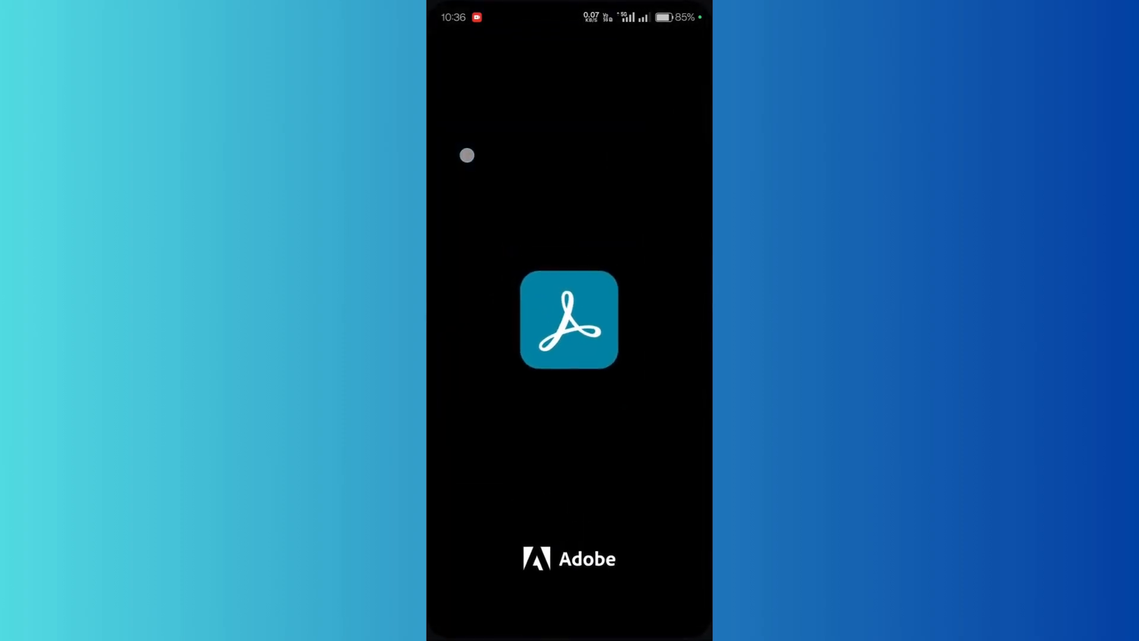